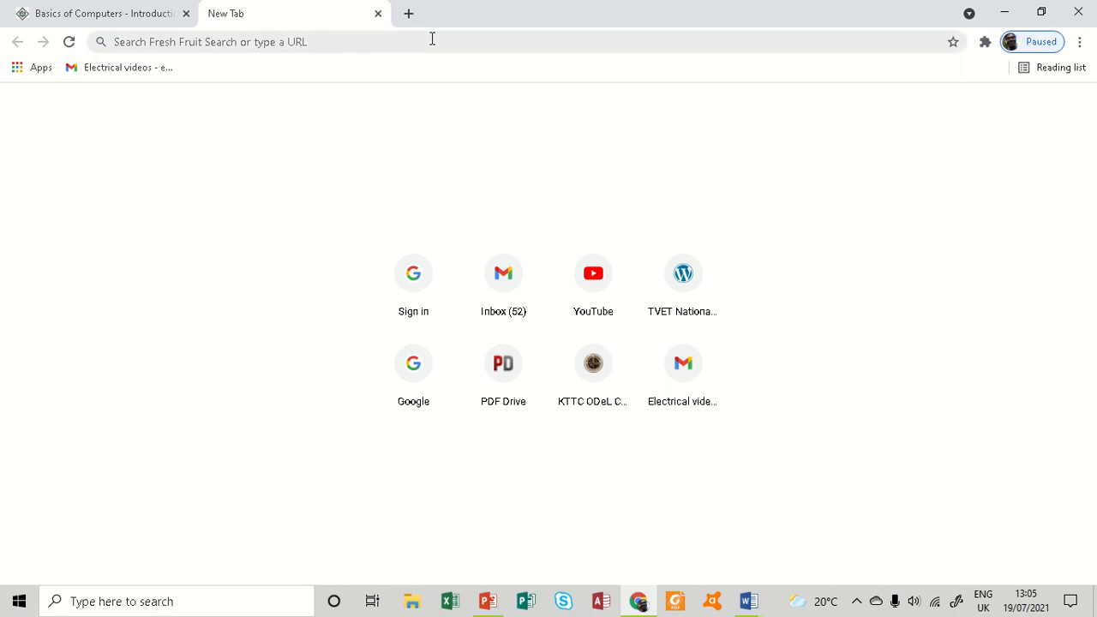
mouse_move(271, 47)
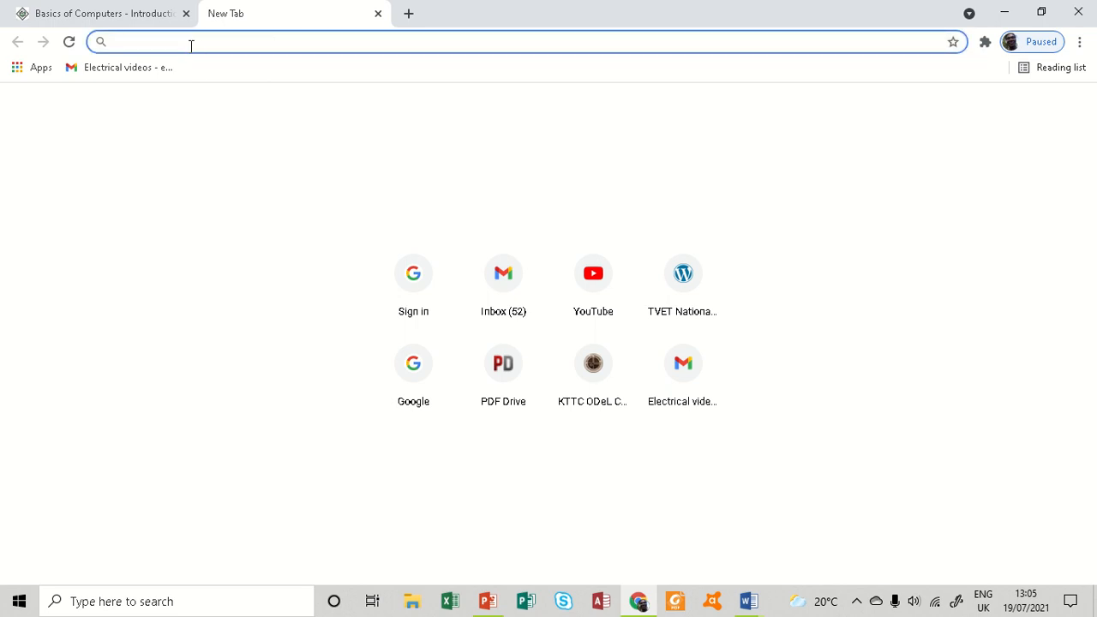
Enter moodle.org as the address in the new Chrome tab.
text(moodle)
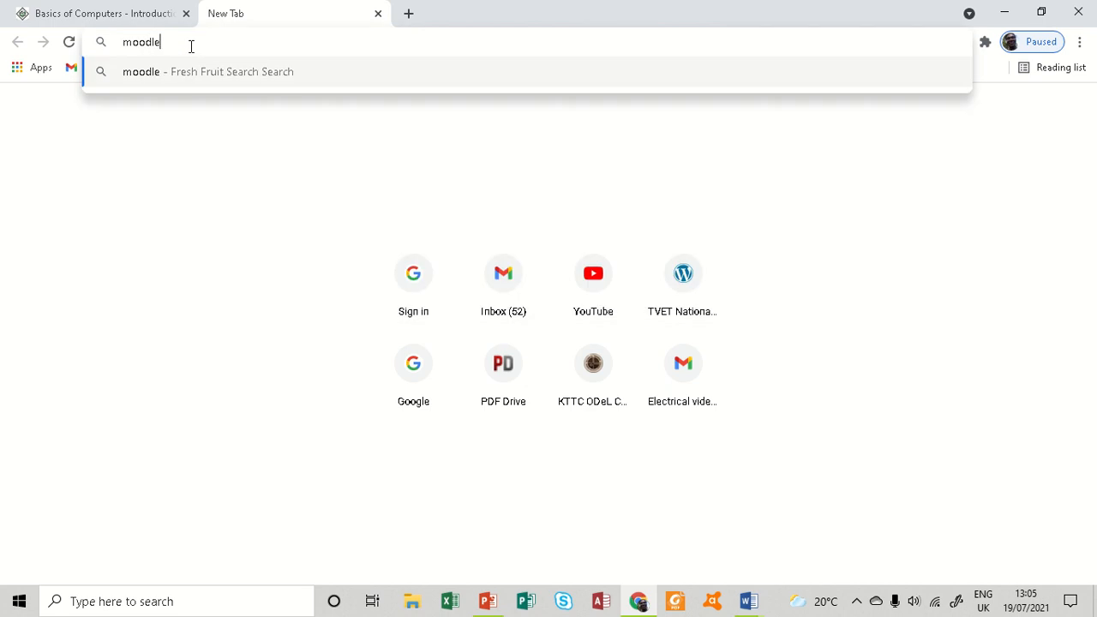
text(.org)
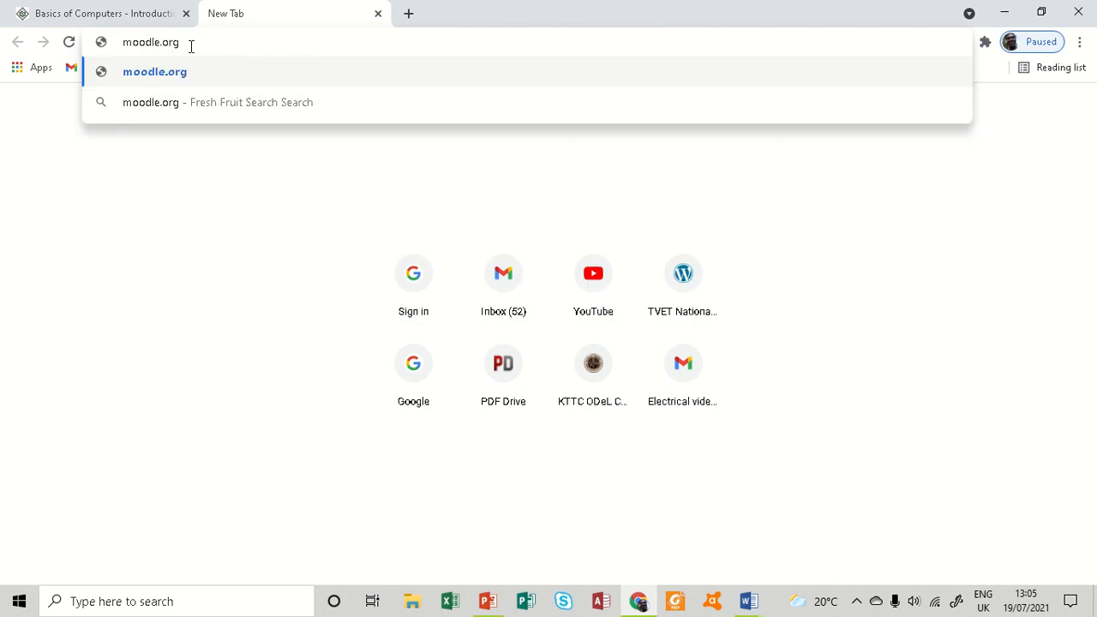
Load moodle.org and go to its DEMO page of demonstration sites.
click(155, 71)
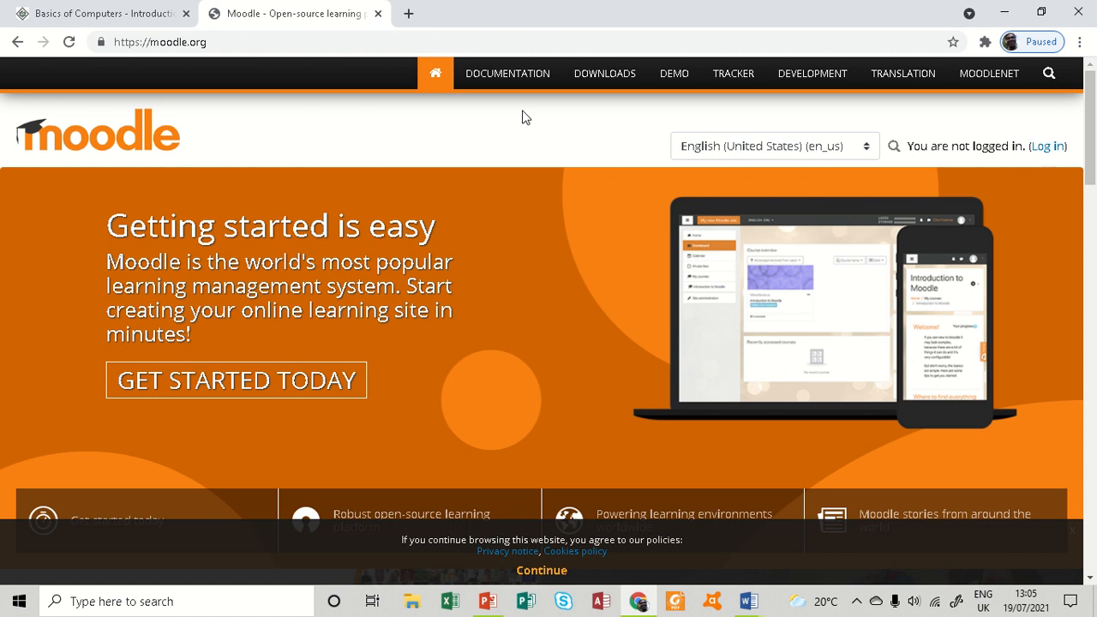
mouse_move(623, 107)
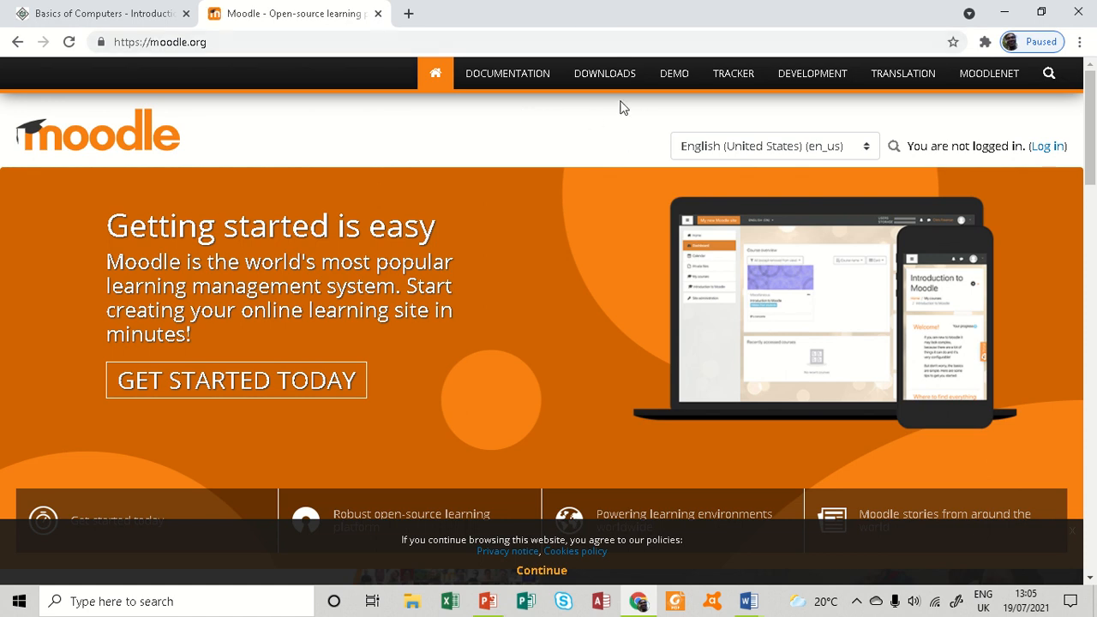
mouse_move(673, 73)
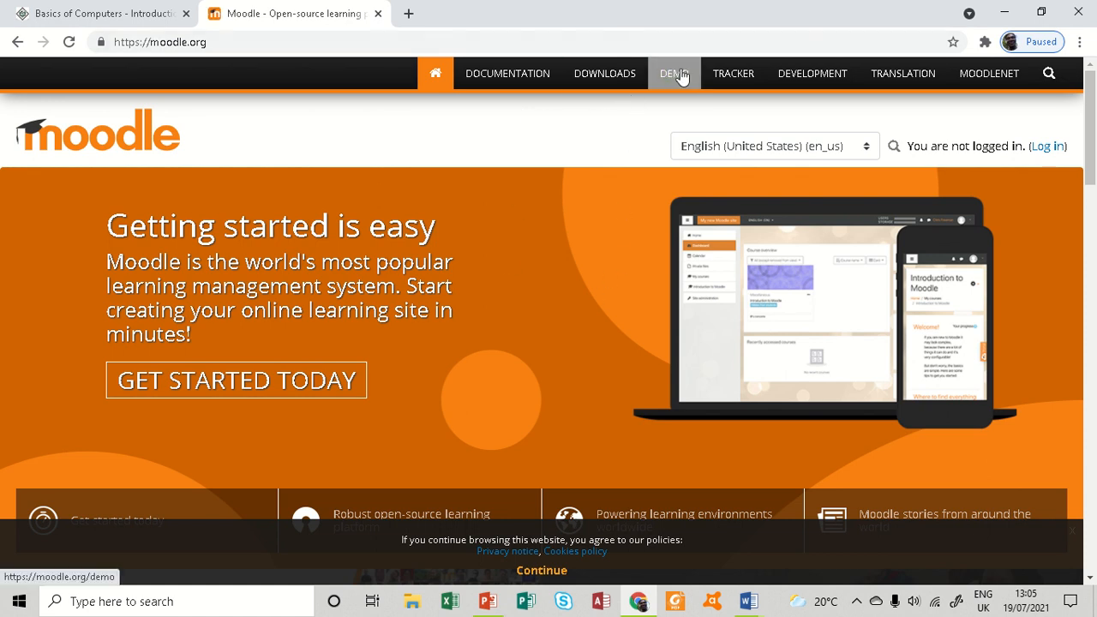
click(674, 72)
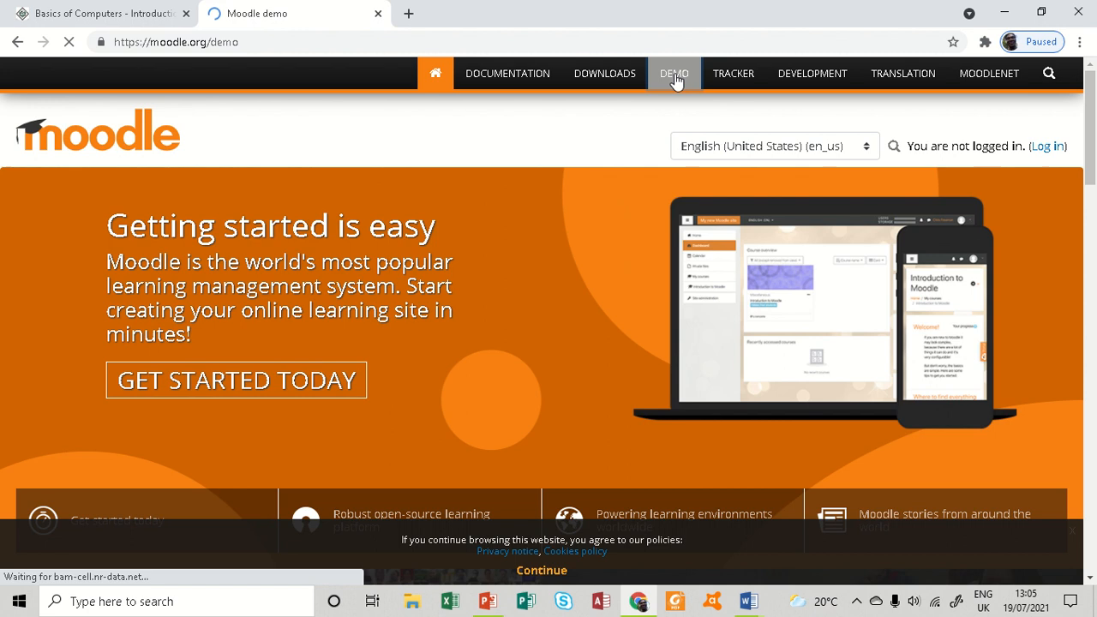
click(673, 73)
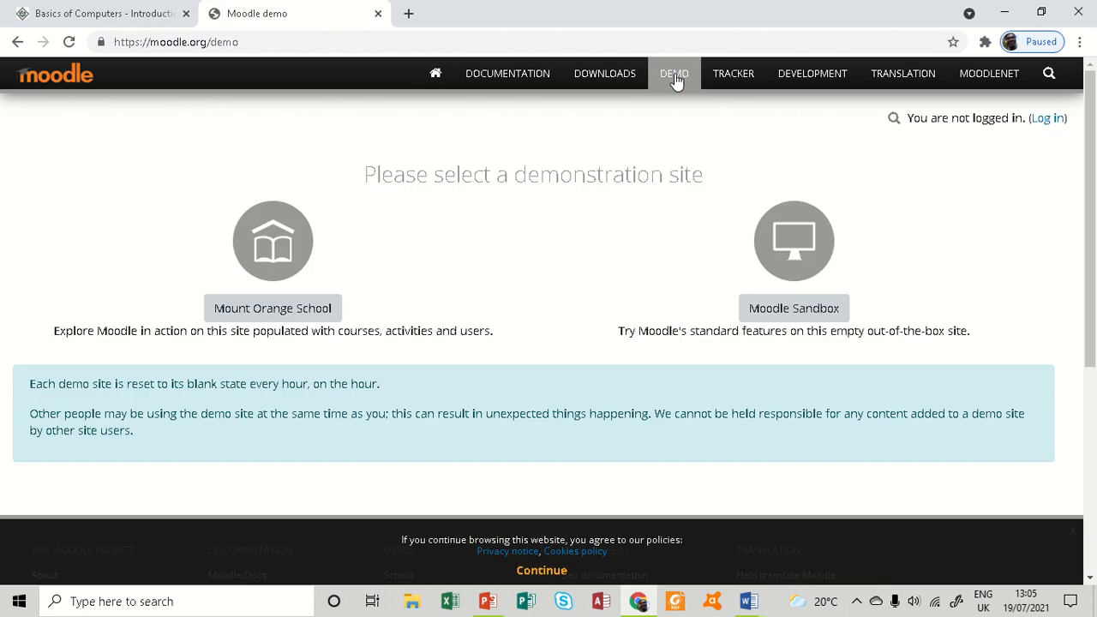
mouse_move(780, 313)
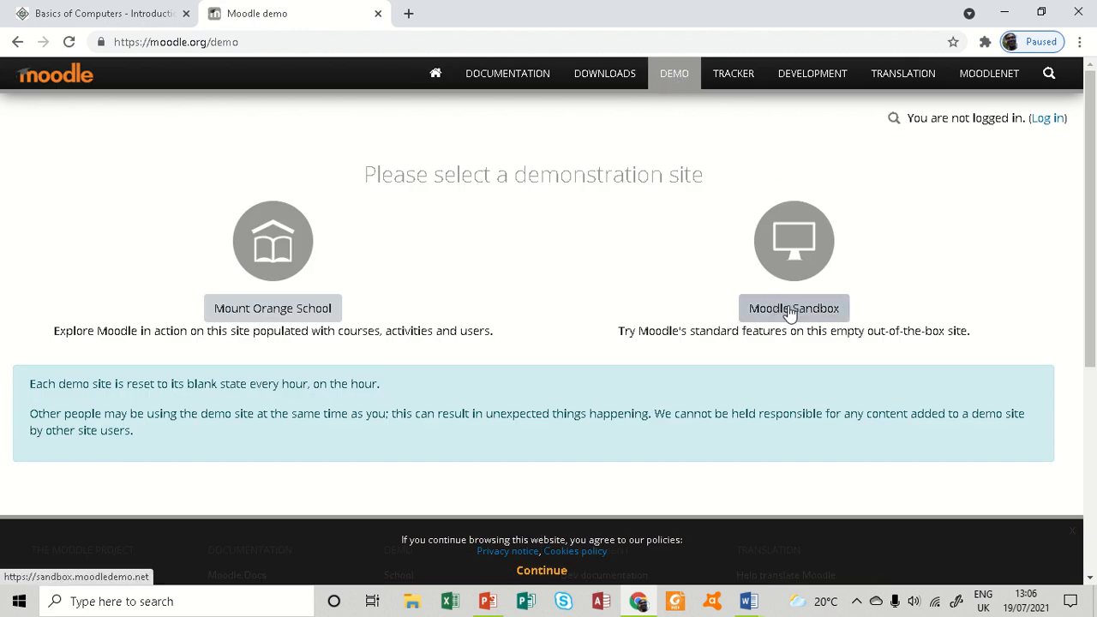
Open the Moodle Sandbox demo site and go to its log-in page.
click(793, 308)
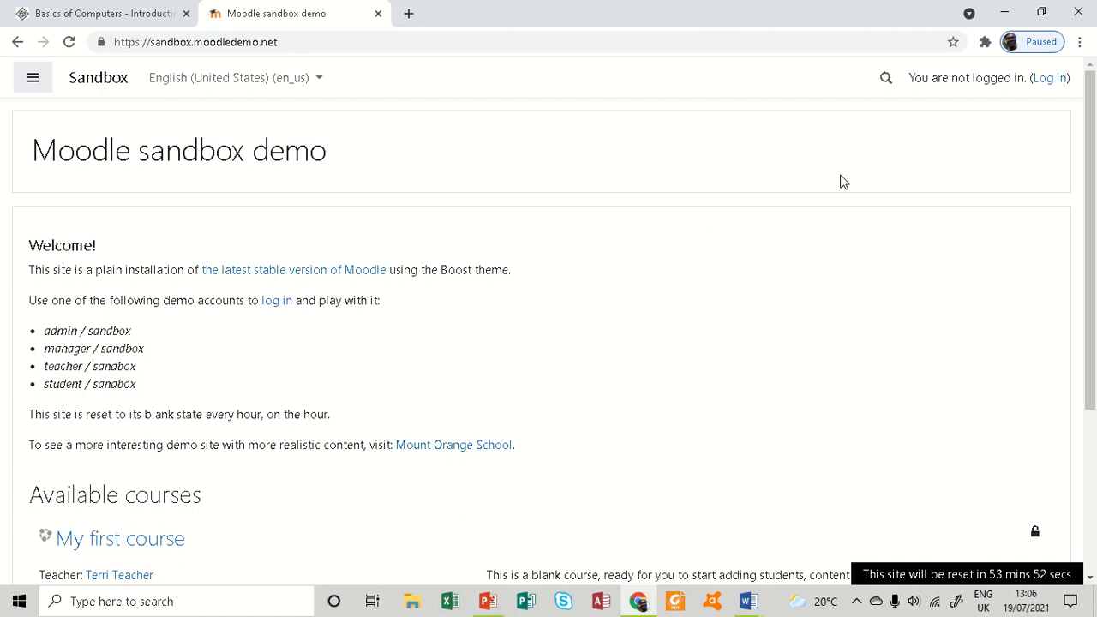
scroll(down, 3)
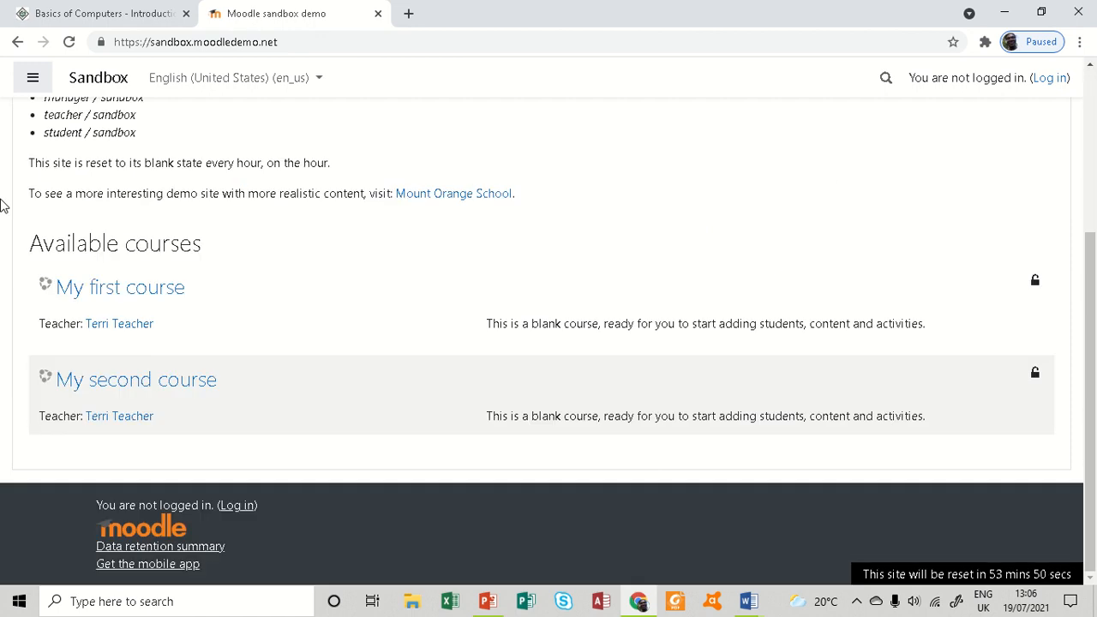
scroll(up, 3)
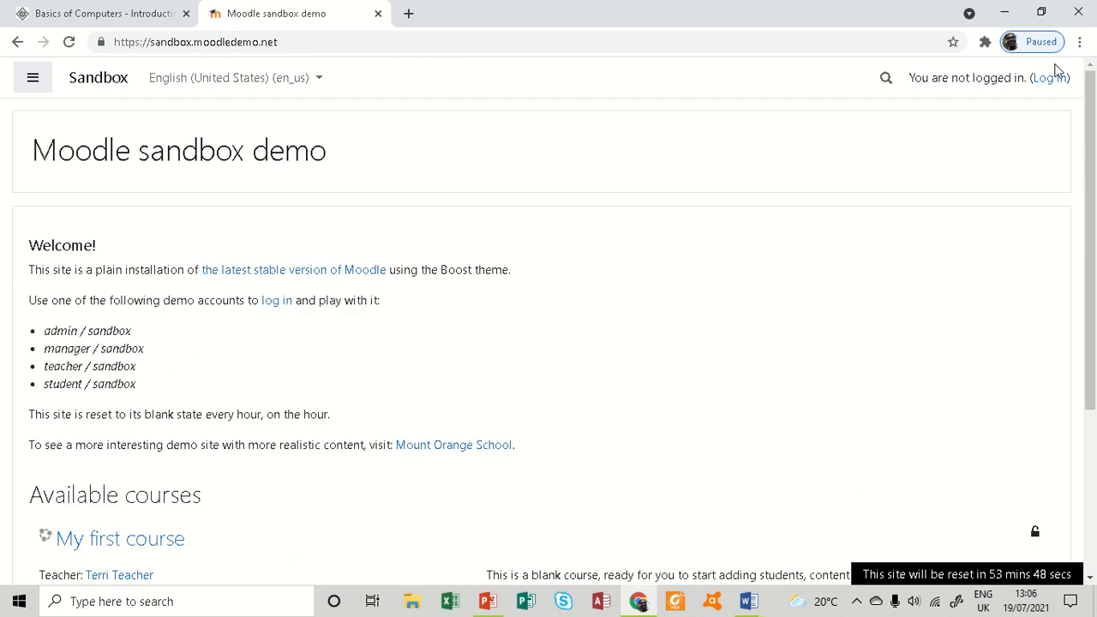
click(1050, 77)
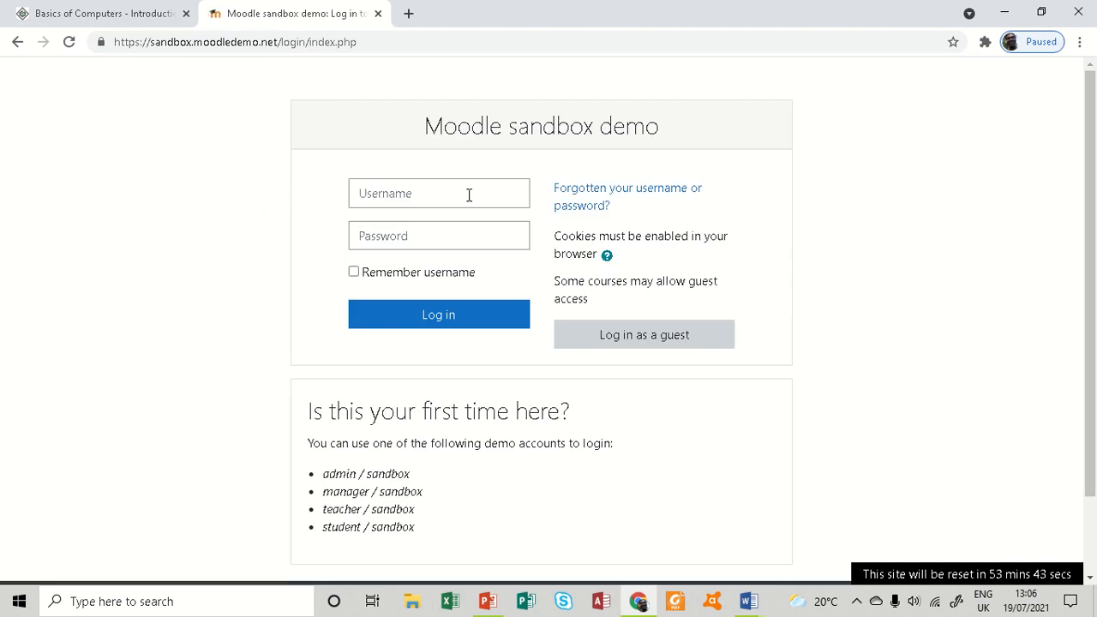
click(437, 193)
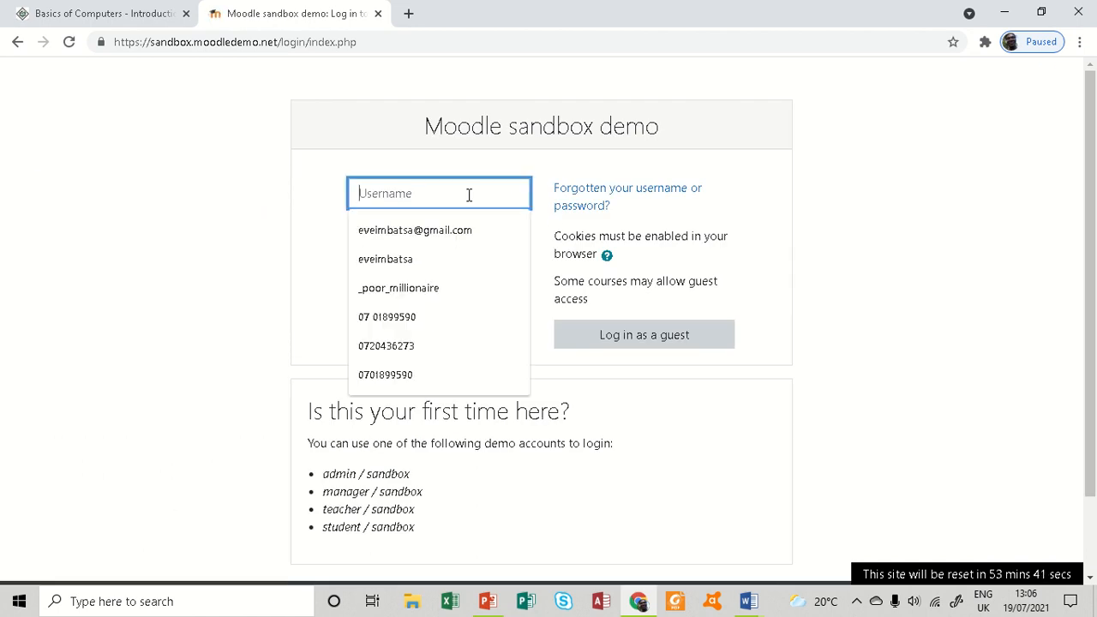
text(teacher)
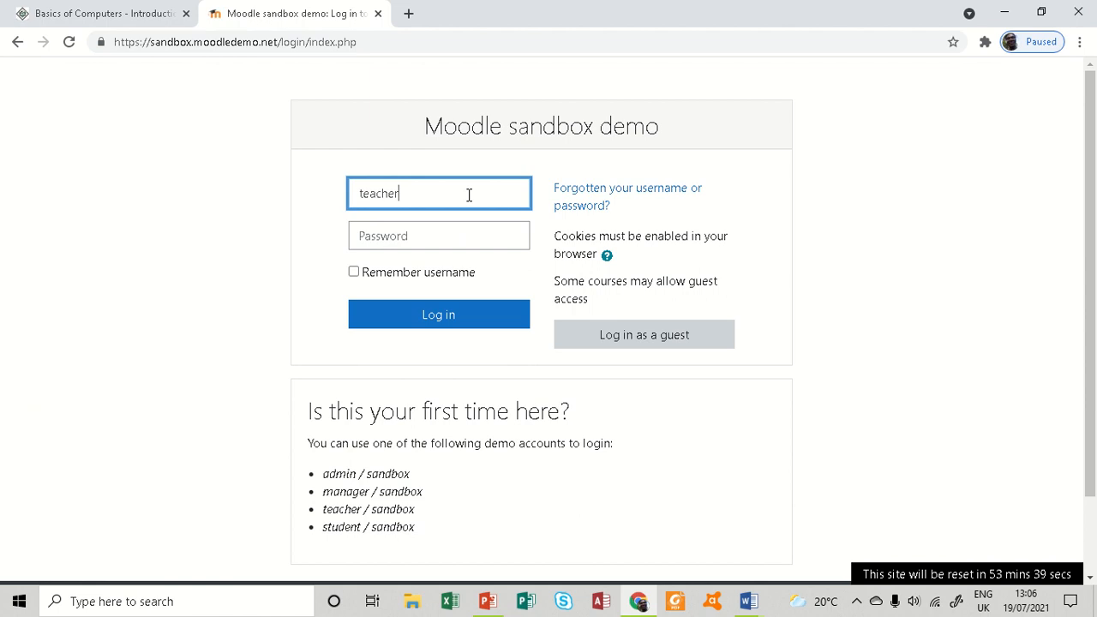
click(437, 235)
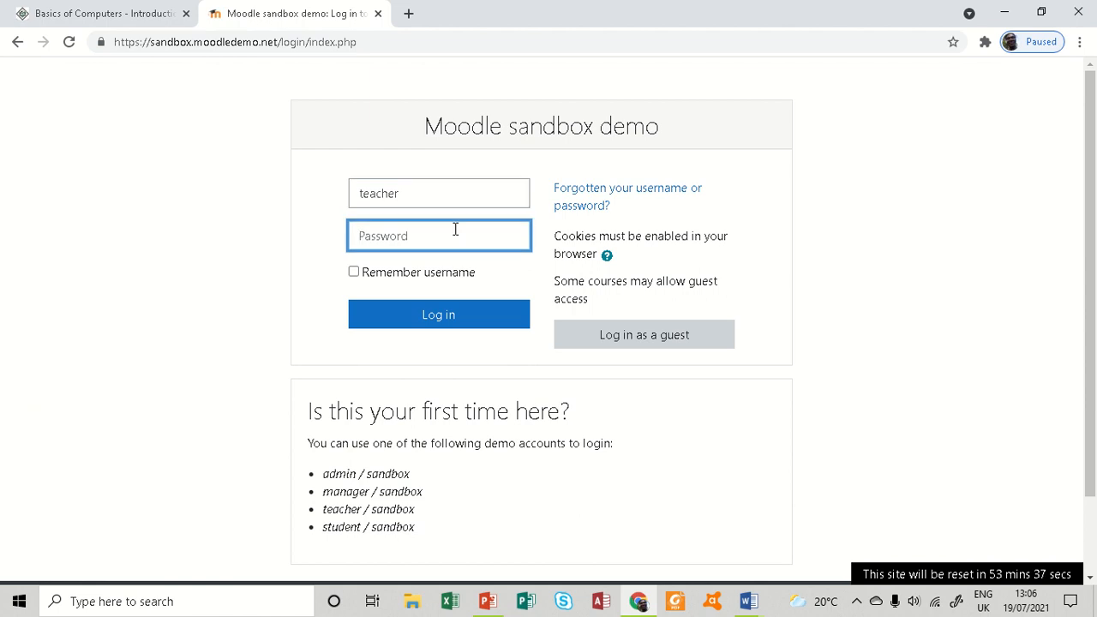
text(•)
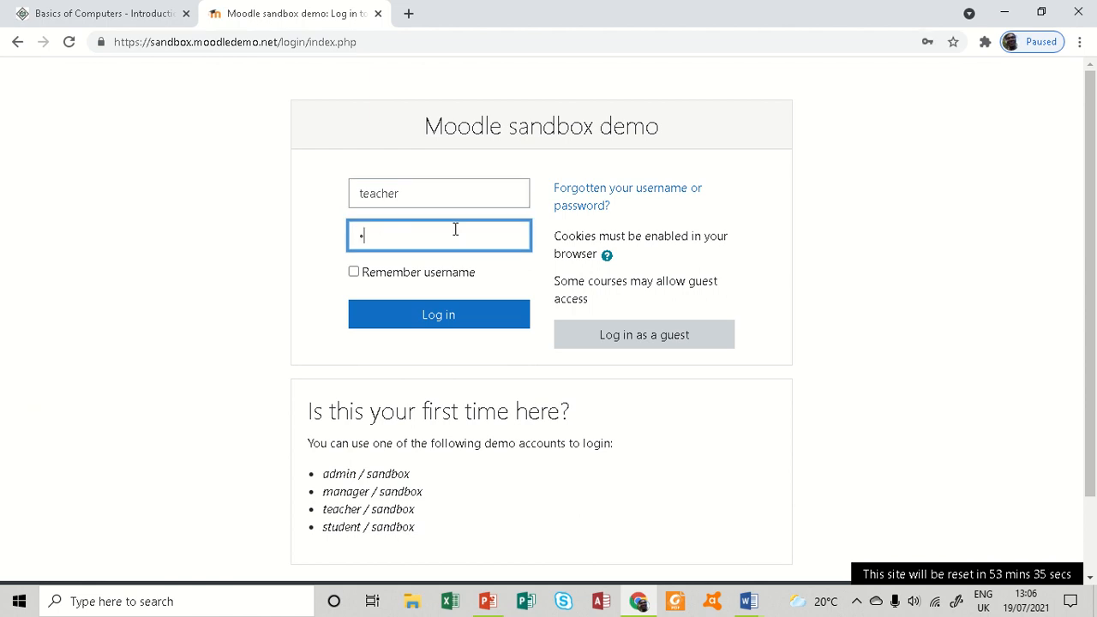
text(sandbox)
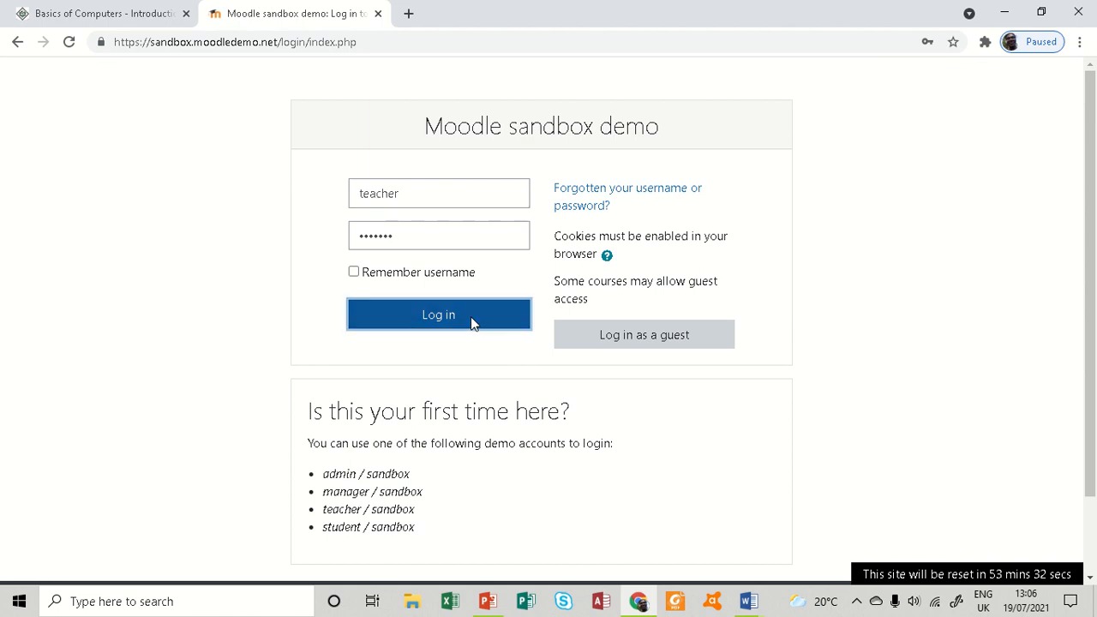
click(438, 314)
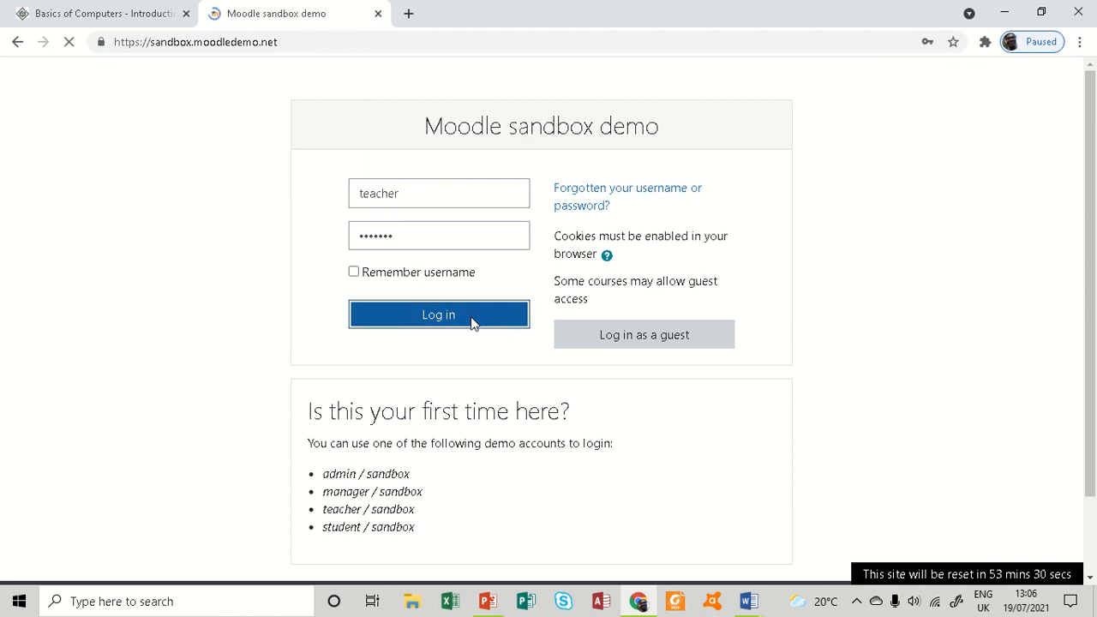
Open 'My second course' from the sandbox home page's available courses.
click(437, 314)
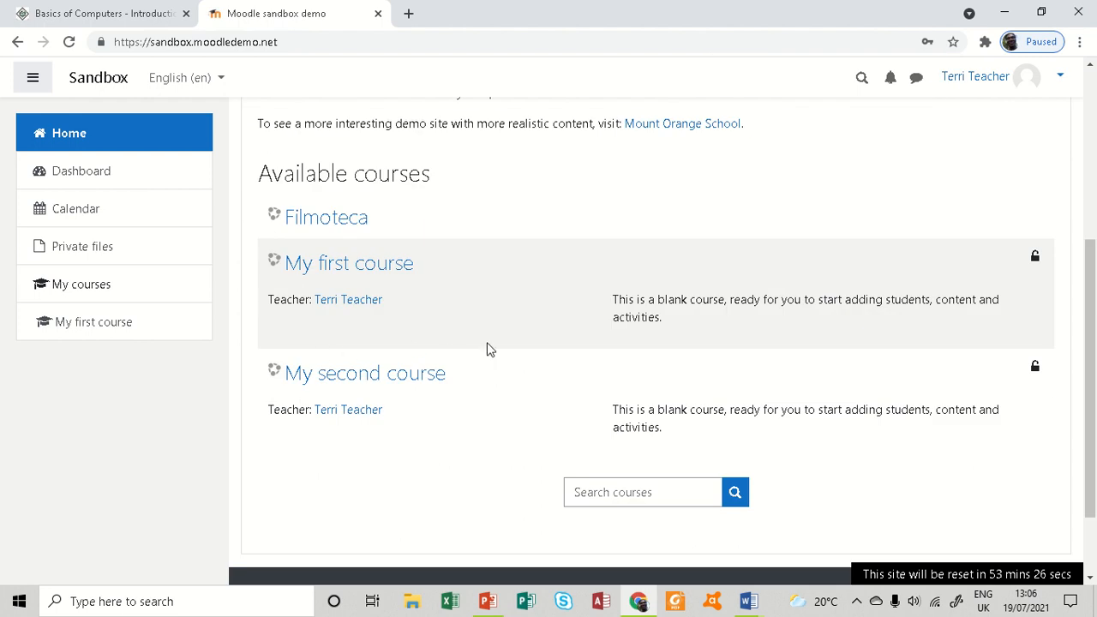
scroll(down, 3)
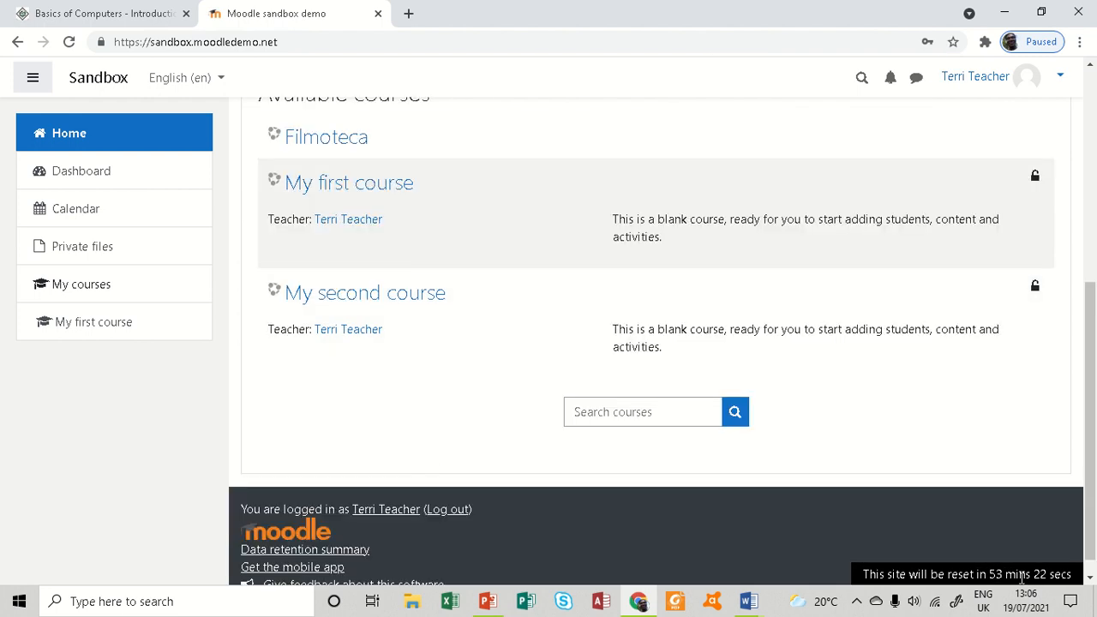
scroll(up, 3)
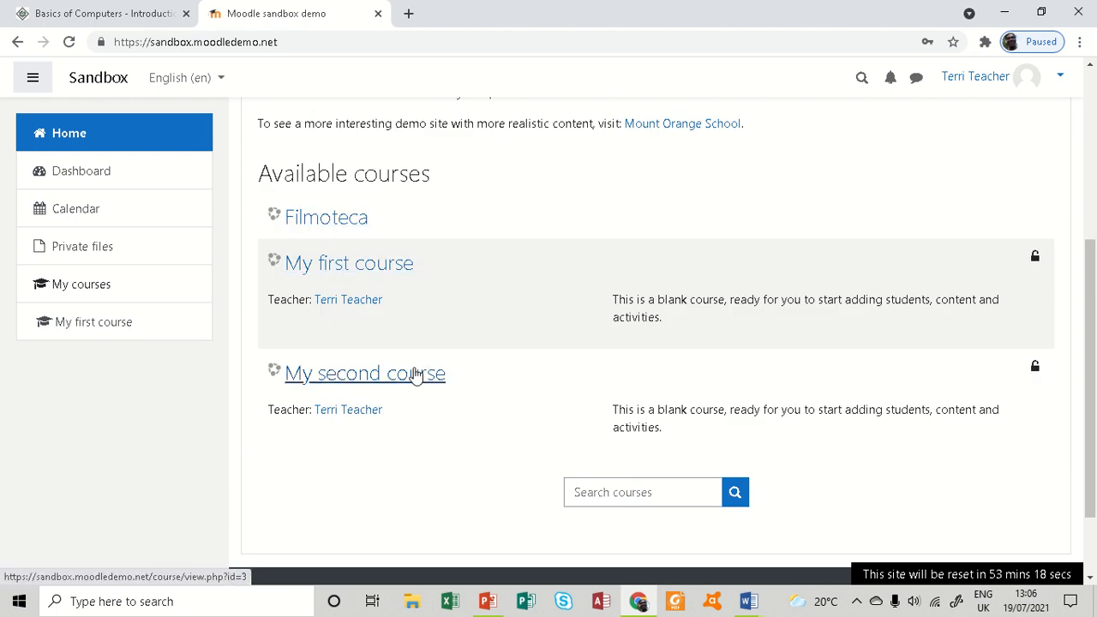
click(365, 373)
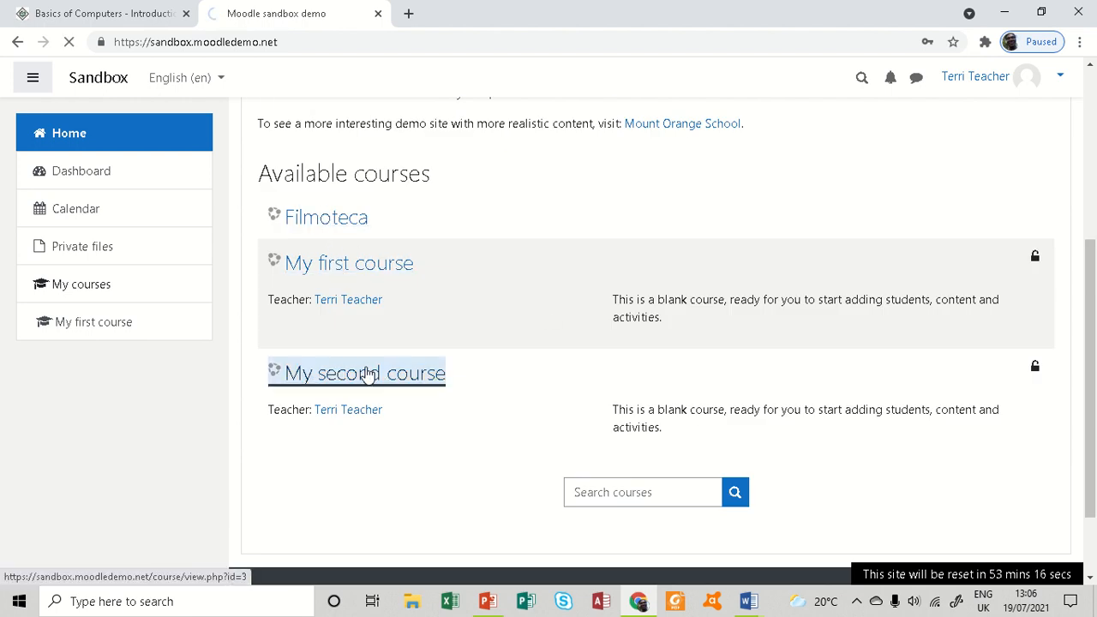
click(358, 373)
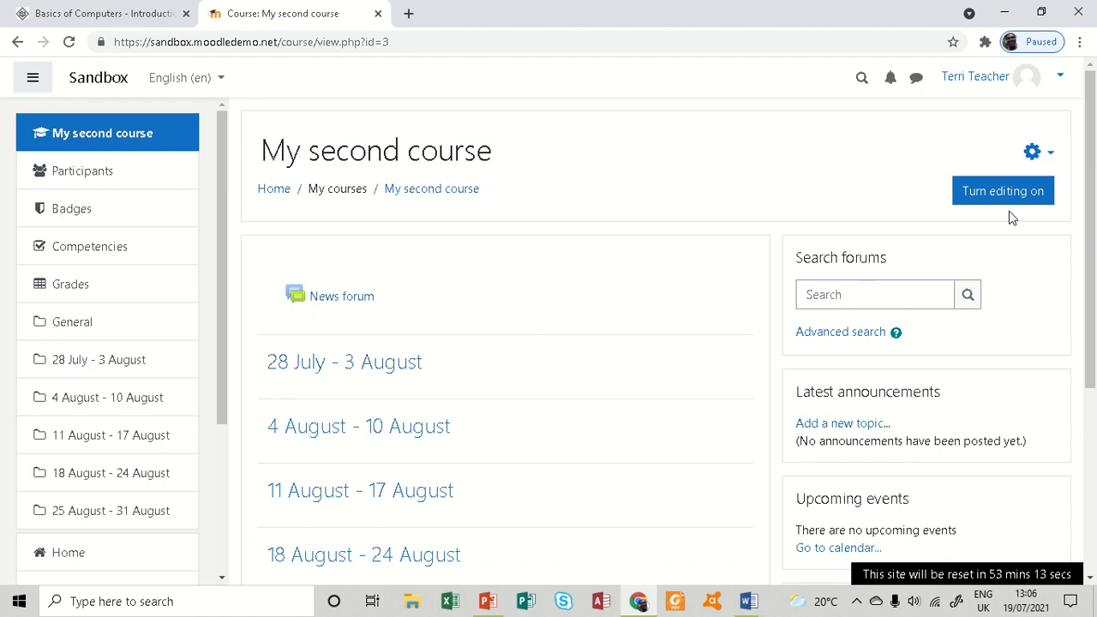
scroll(down, 3)
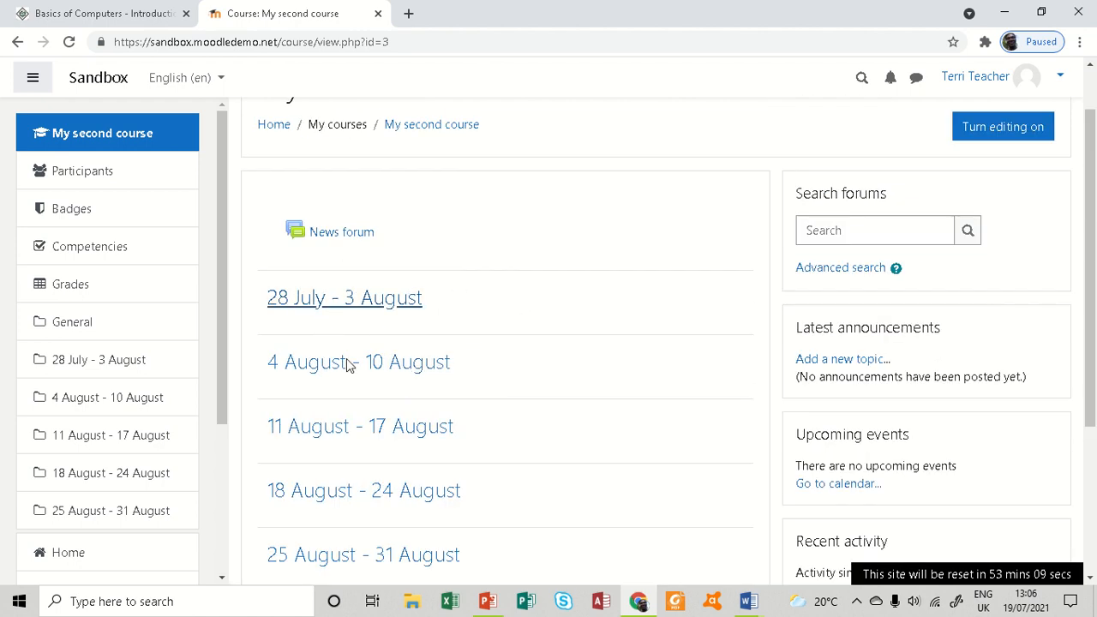
scroll(down, 3)
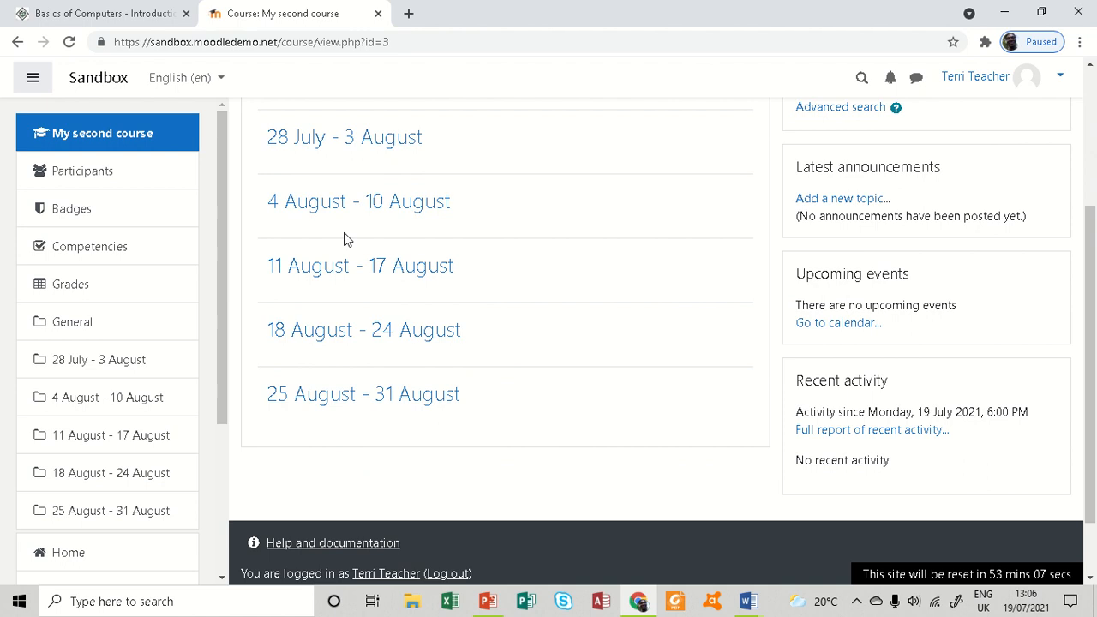
scroll(up, 3)
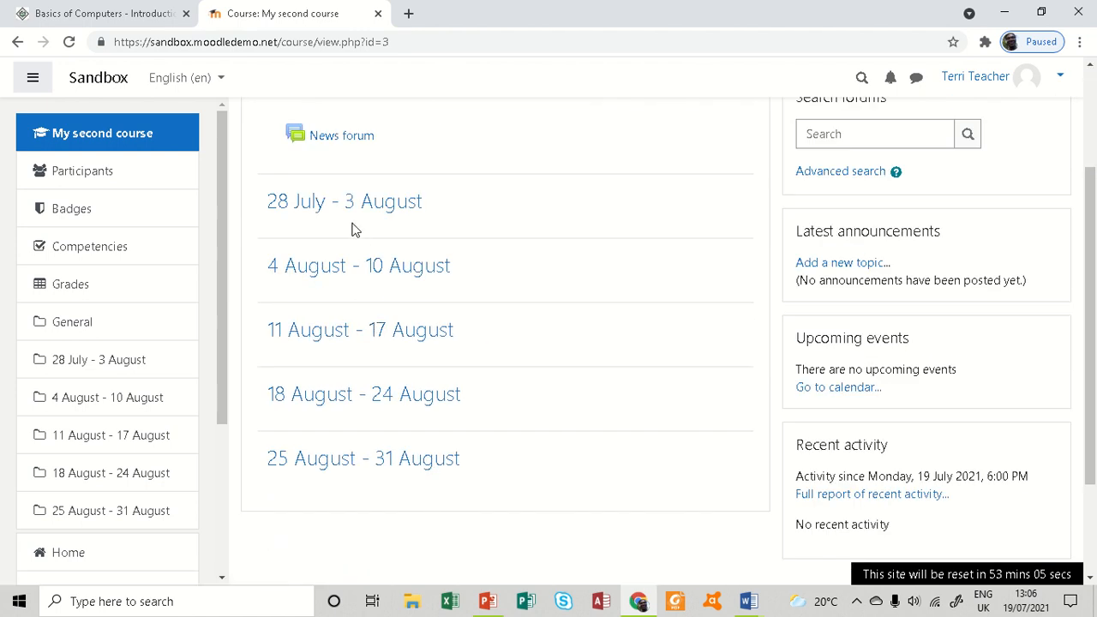
mouse_move(343, 201)
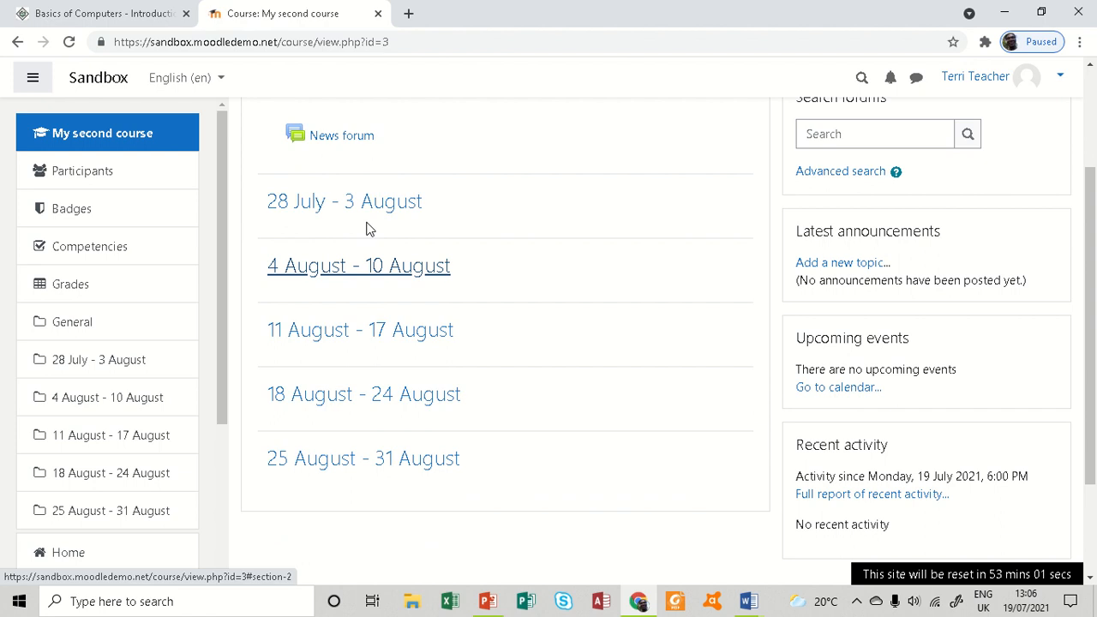
mouse_move(407, 265)
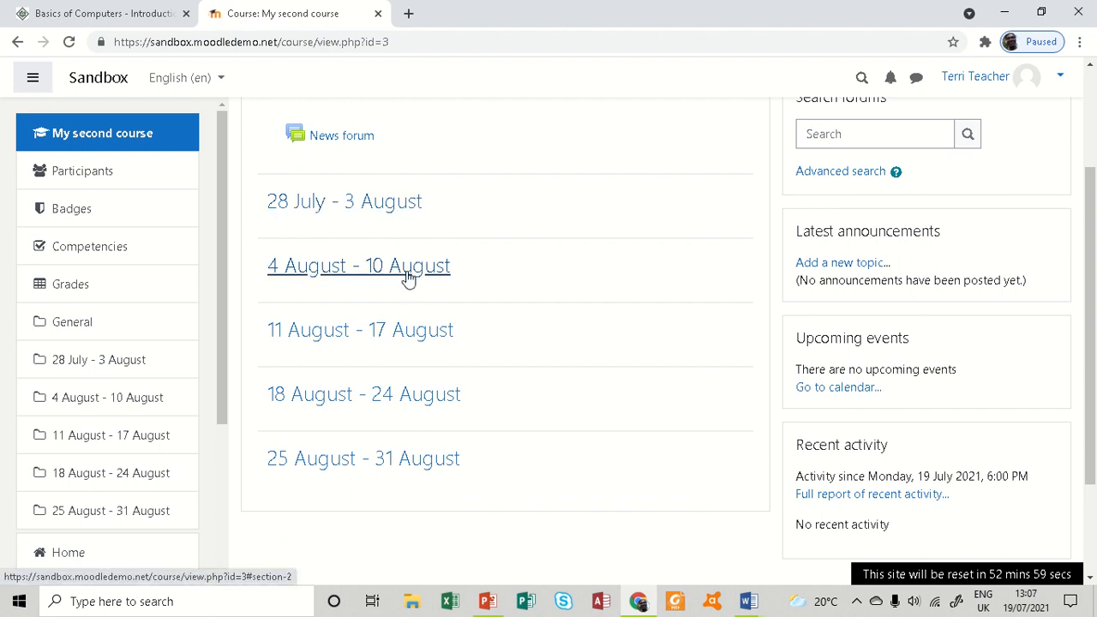
scroll(up, 3)
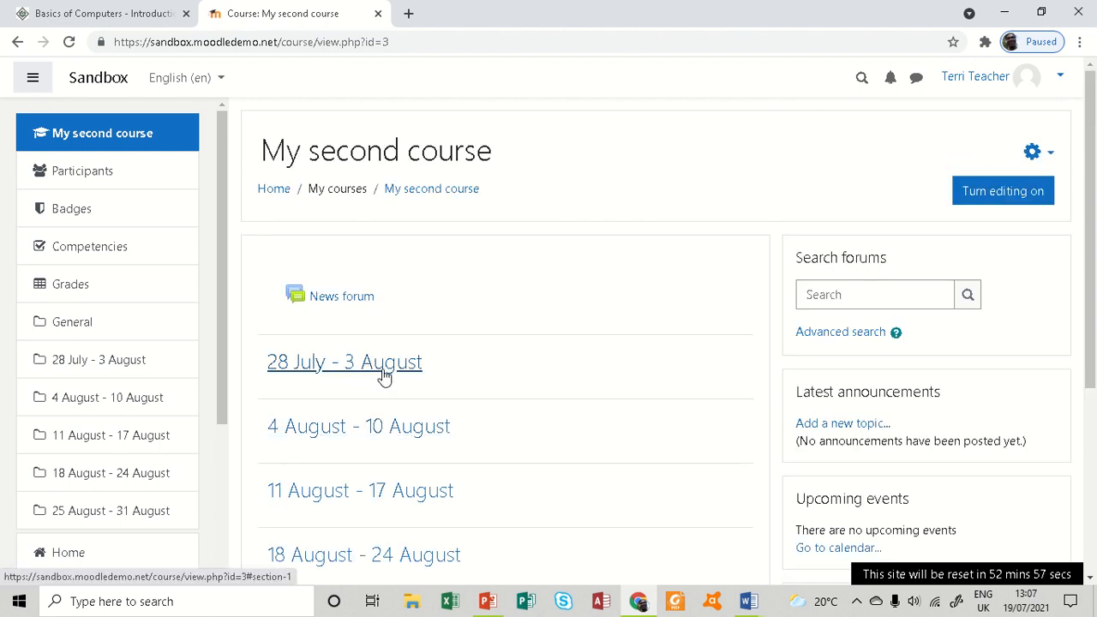
scroll(down, 3)
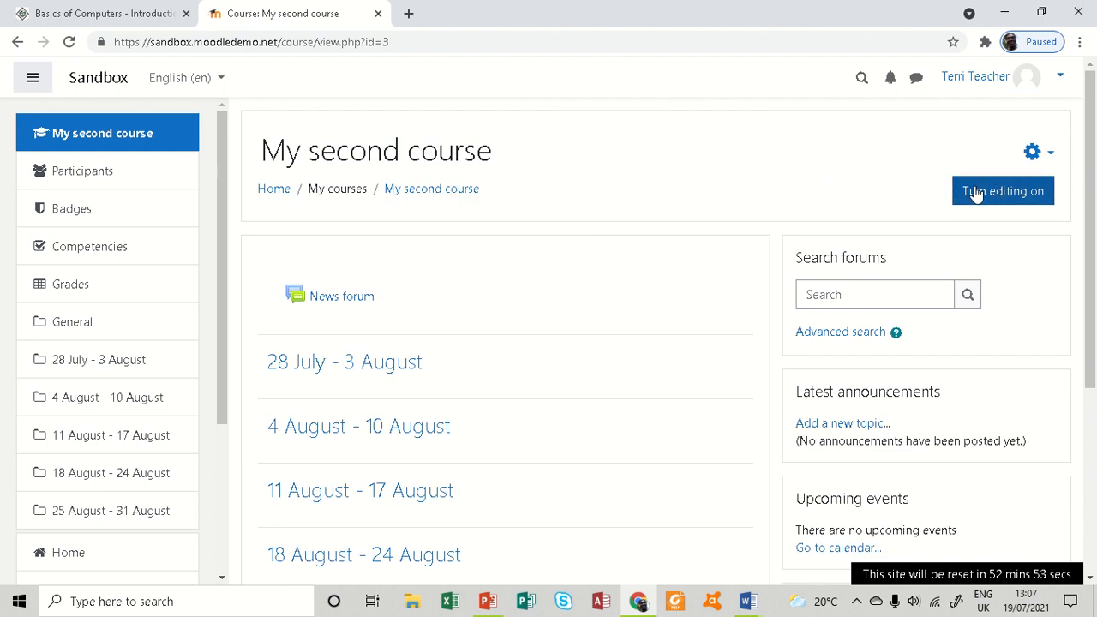
mouse_move(994, 199)
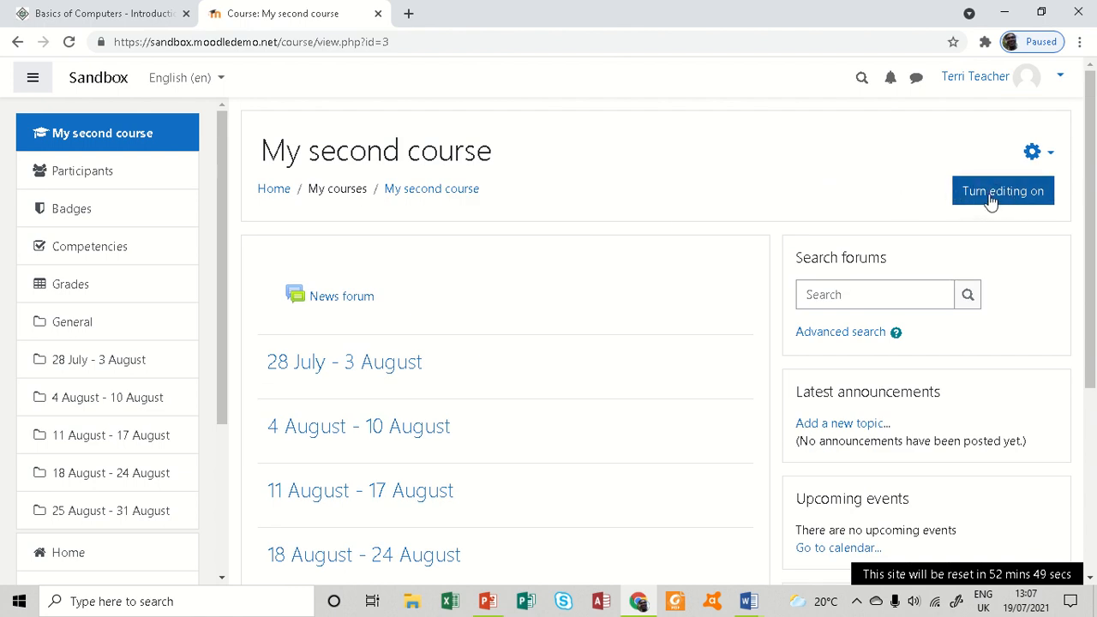
Turn editing on for My second course and scroll through the weekly sections.
click(1002, 190)
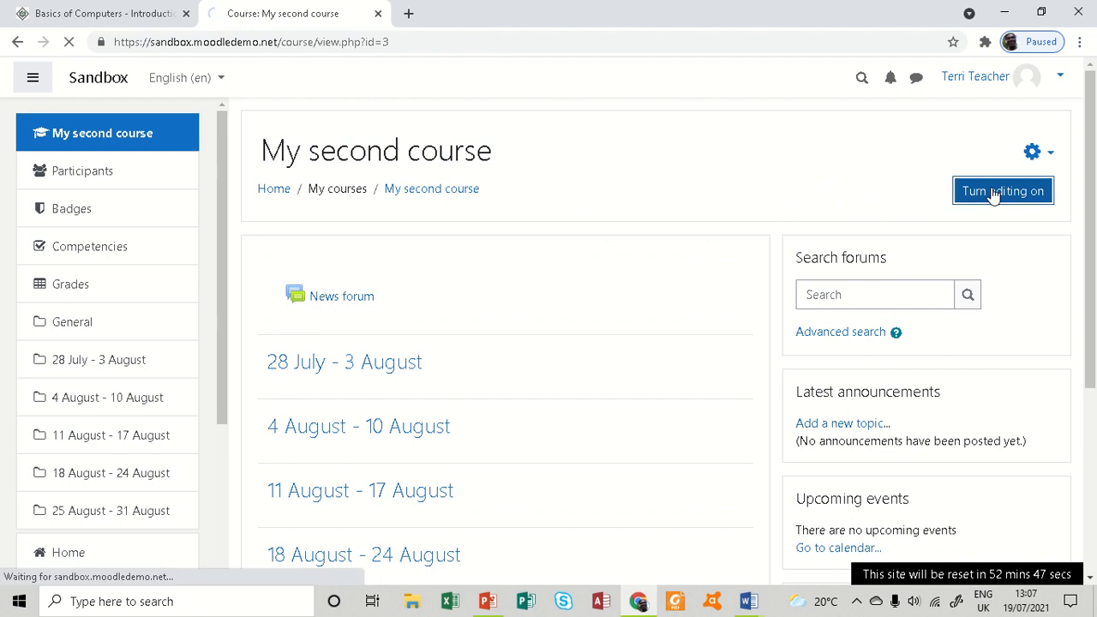
click(1002, 191)
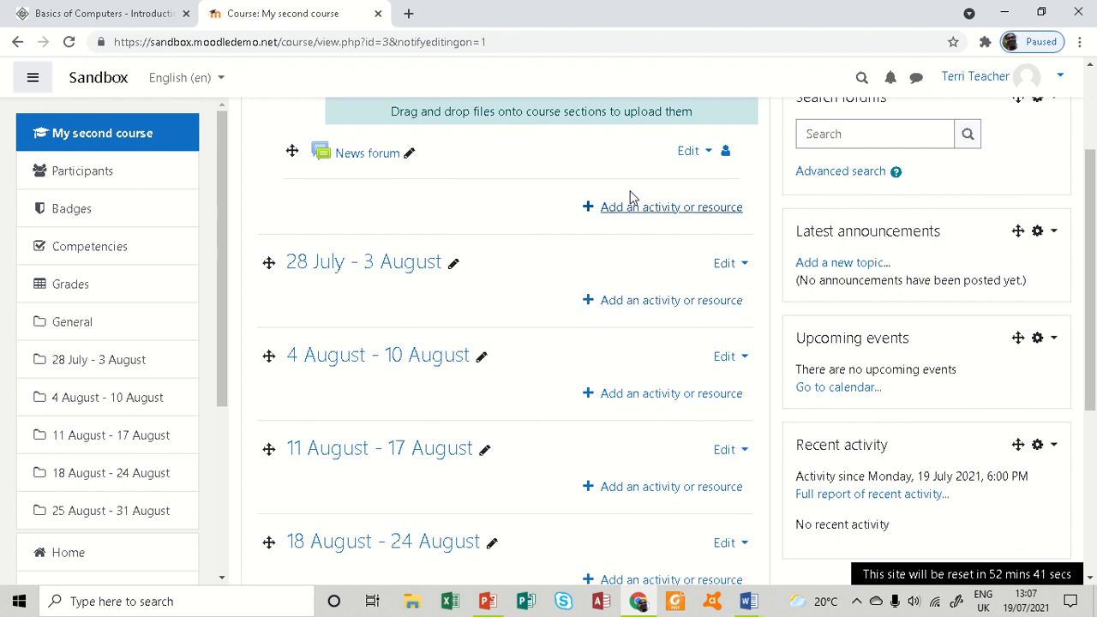
scroll(down, 3)
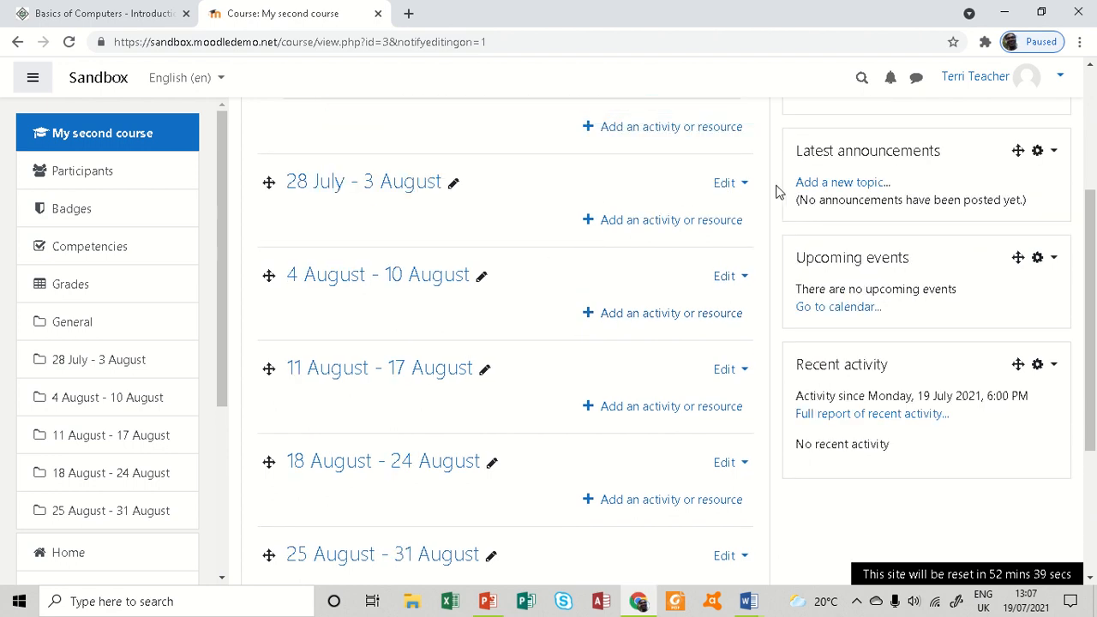
mouse_move(638, 227)
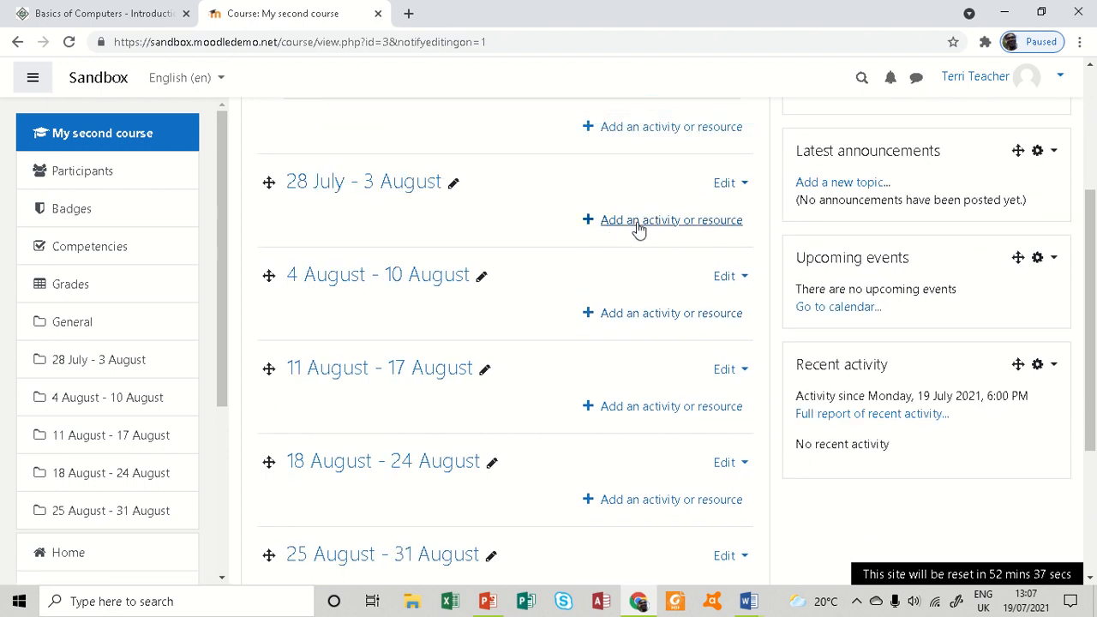
mouse_move(711, 225)
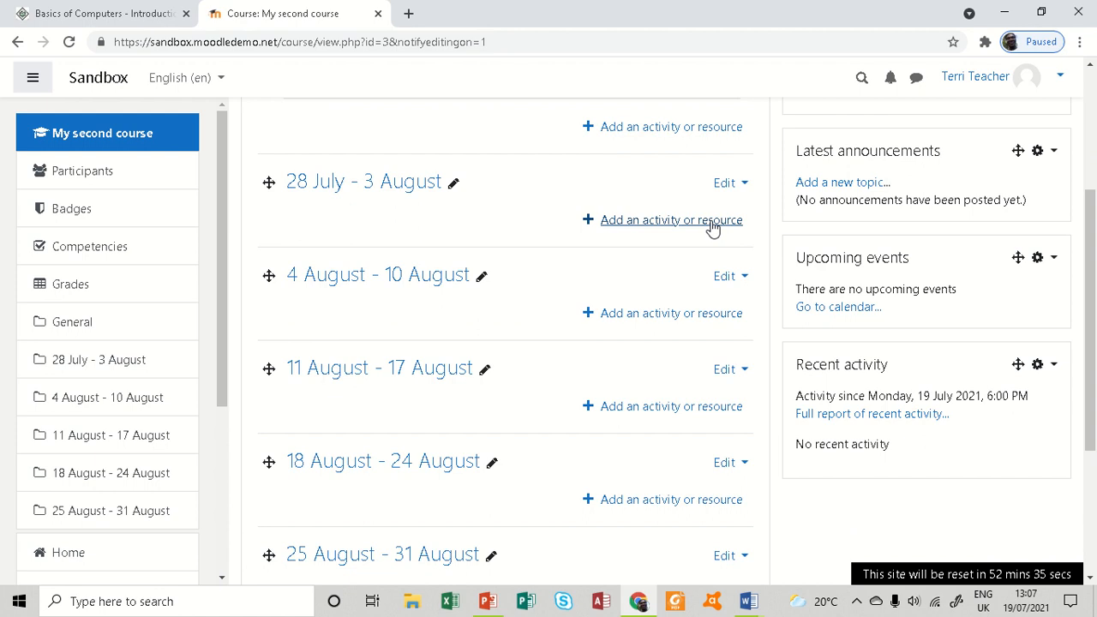
mouse_move(656, 225)
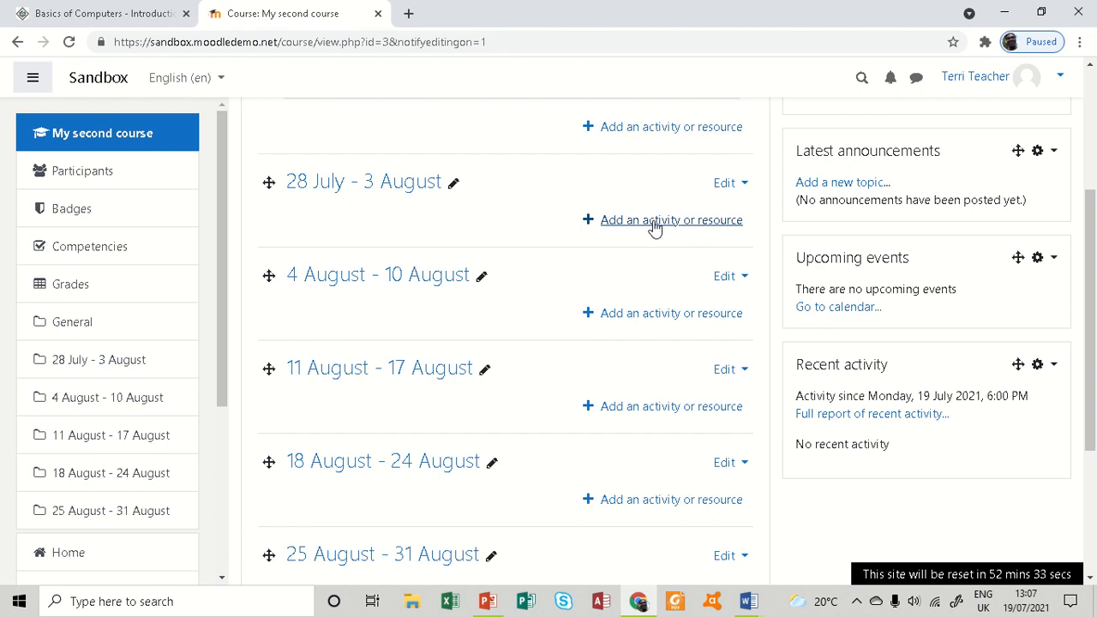